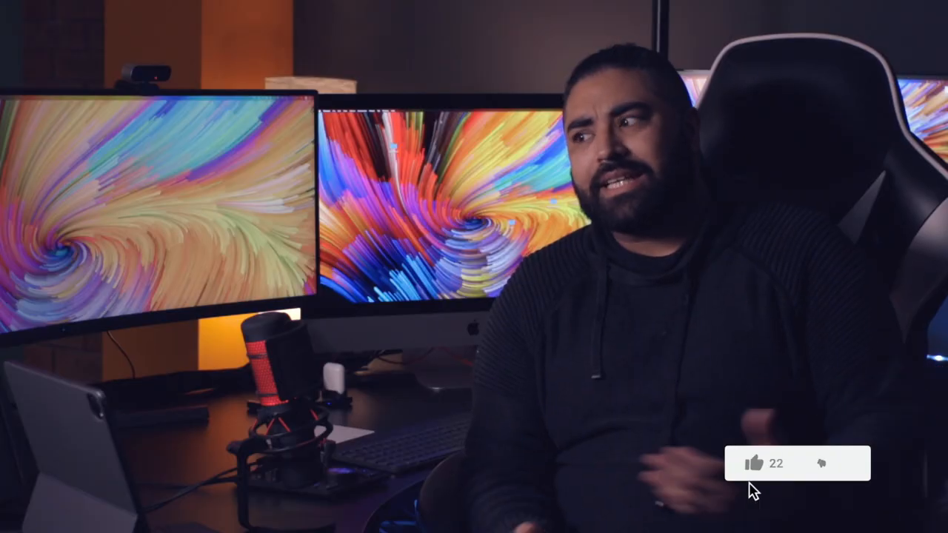
pyautogui.click(755, 463)
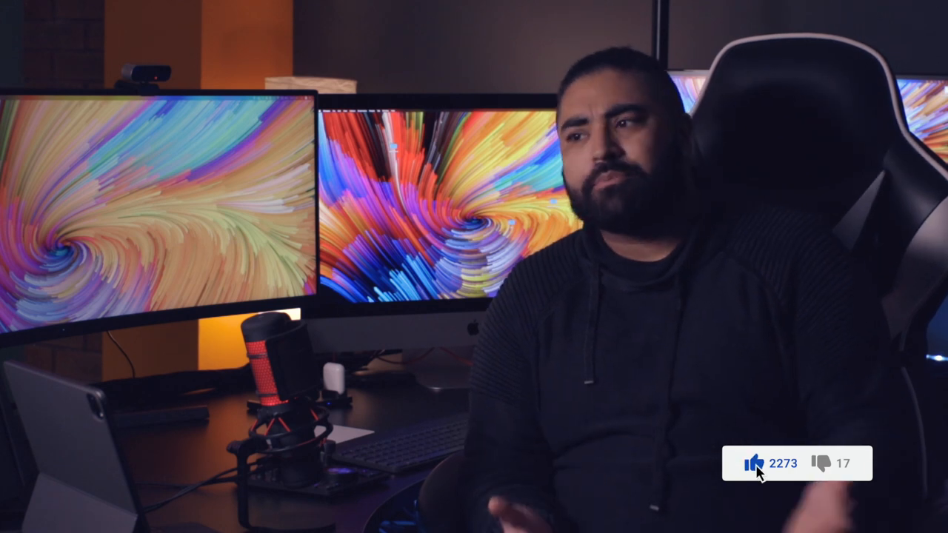